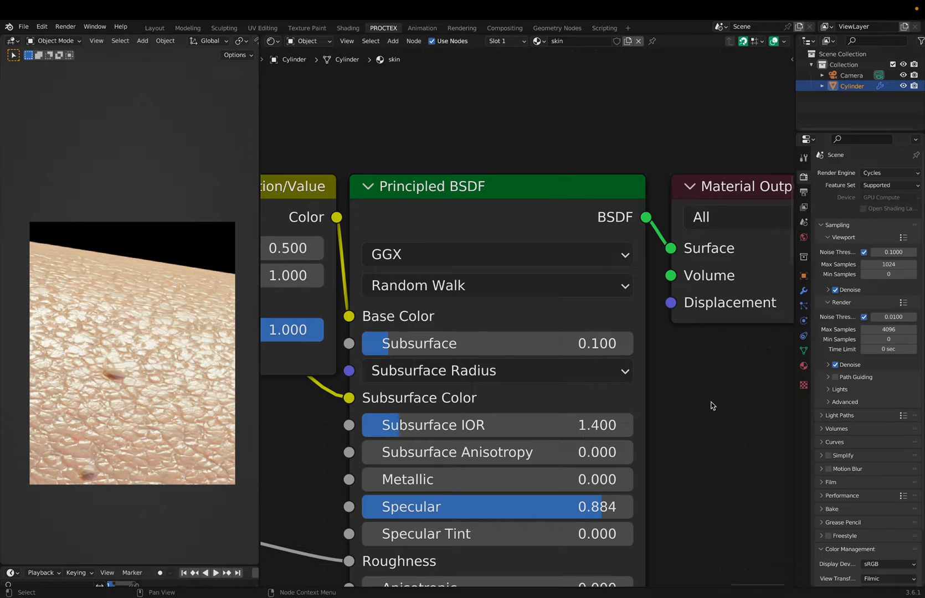
{"action": "mouse_move", "coordinate": [198, 372]}
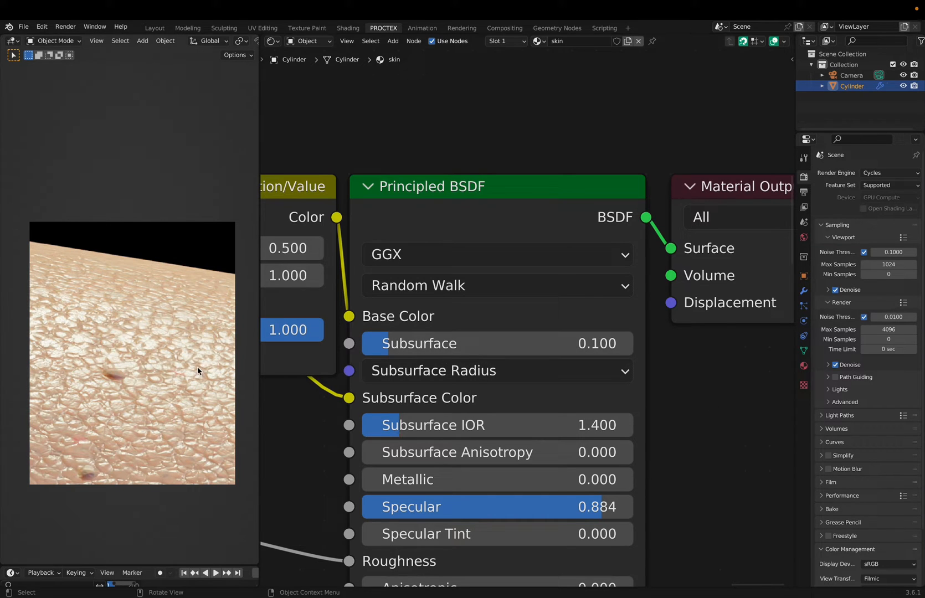
{"action": "mouse_move", "coordinate": [87, 324]}
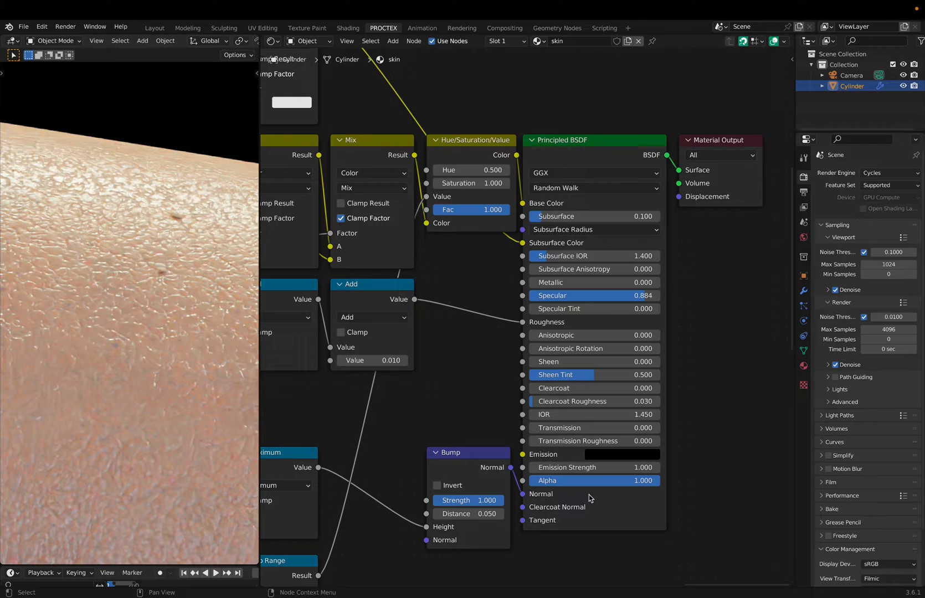
{"action": "mouse_move", "coordinate": [486, 356]}
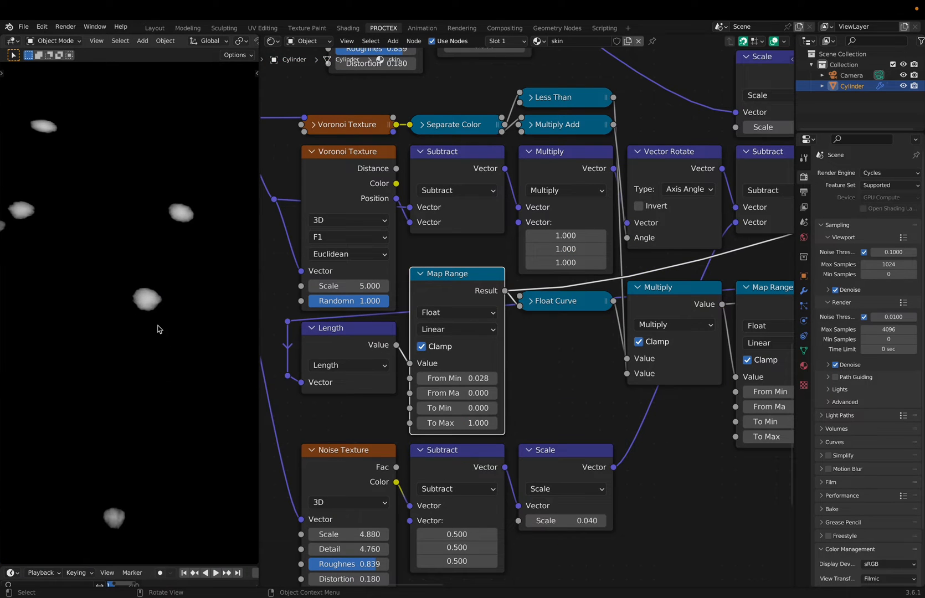
{"action": "mouse_move", "coordinate": [175, 324]}
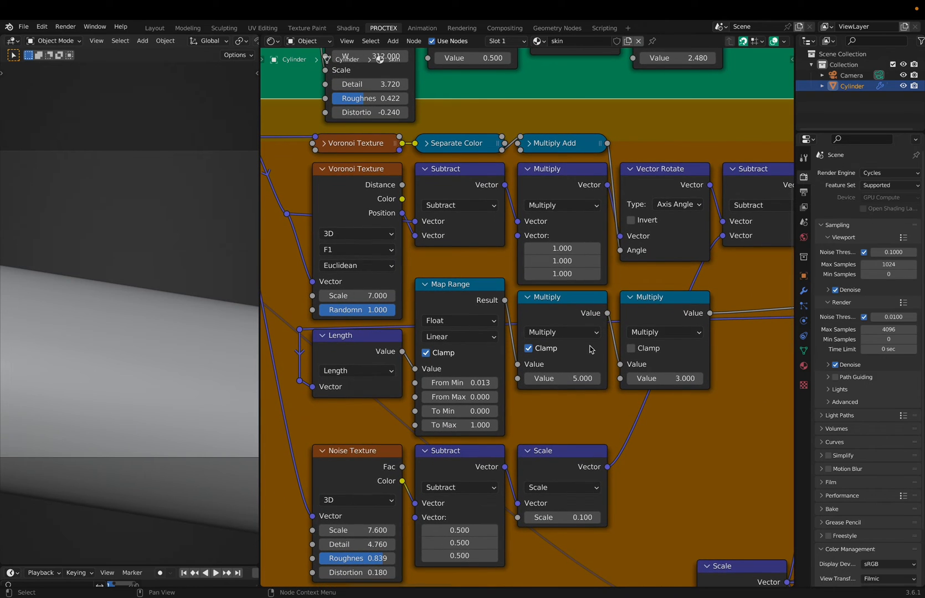
{"action": "scroll", "scroll_direction": "down", "scroll_amount": 3}
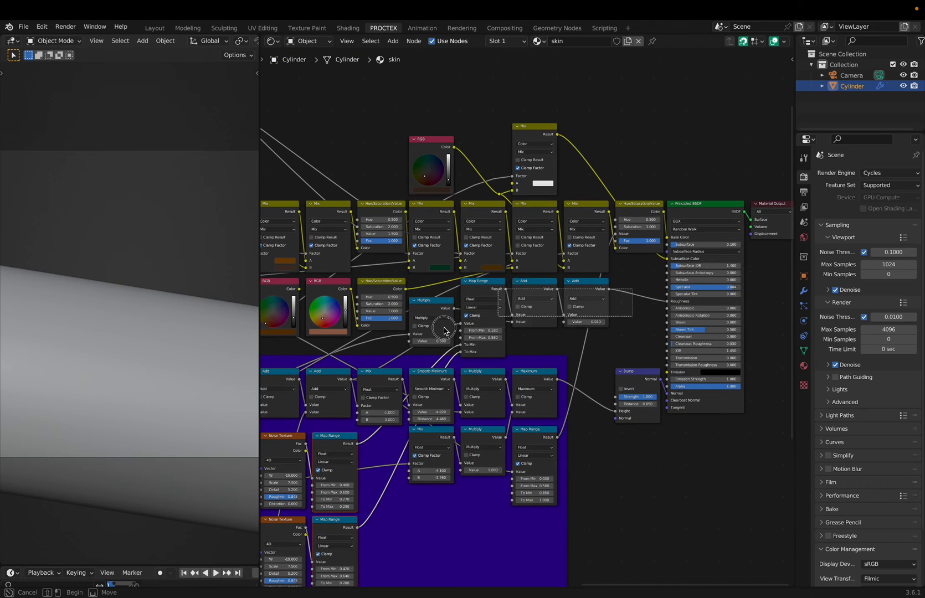
{"action": "scroll", "scroll_direction": "down", "scroll_amount": 3}
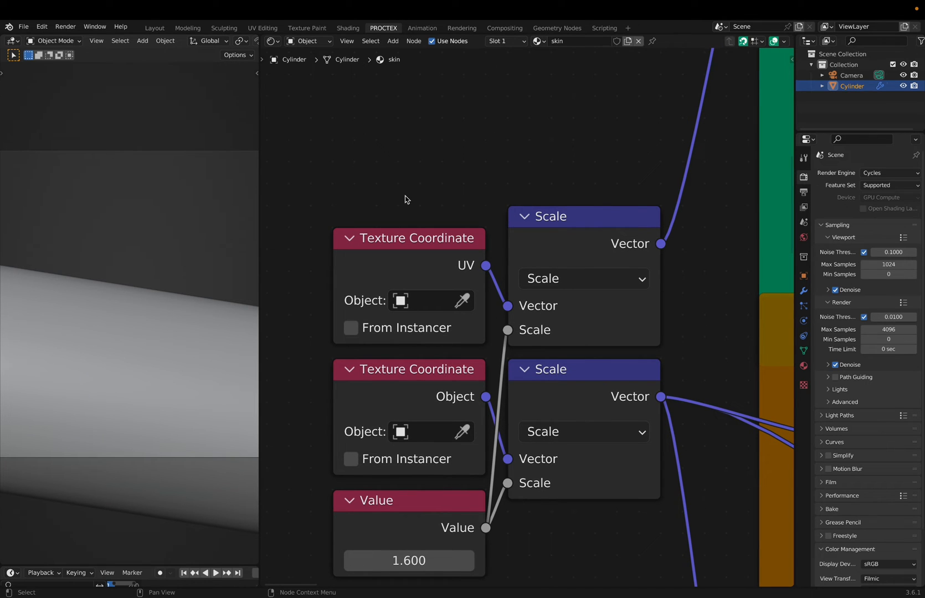
{"action": "scroll", "scroll_direction": "down", "scroll_amount": 3}
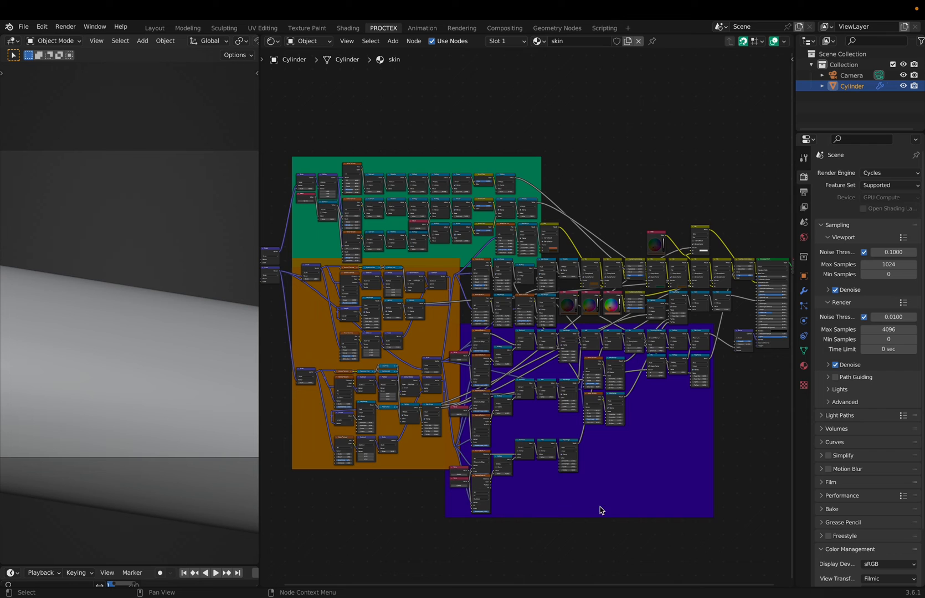